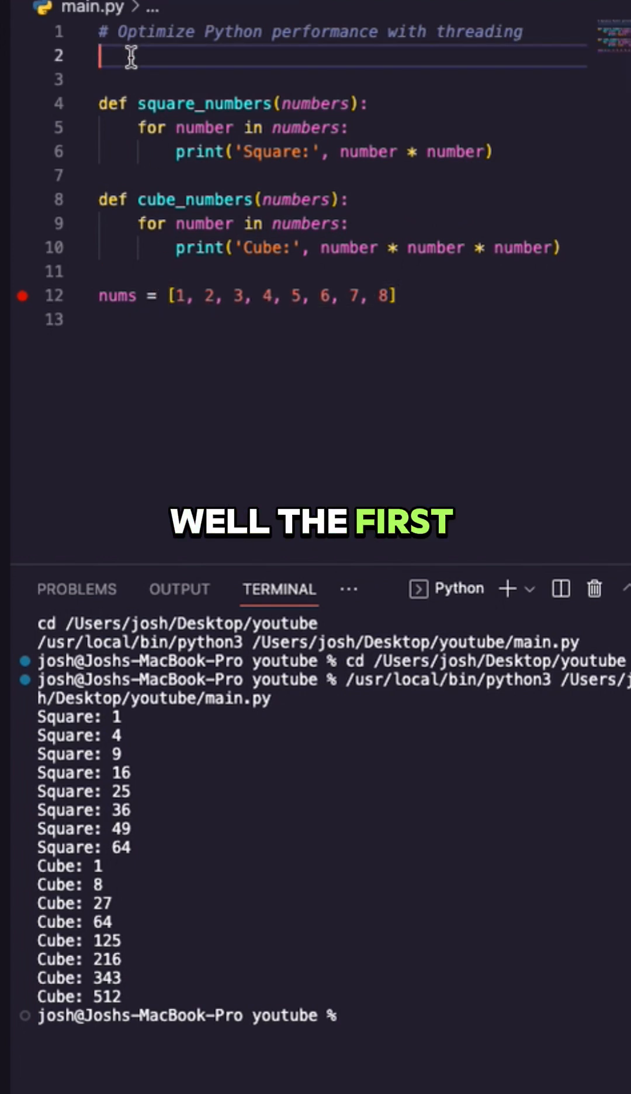
pyautogui.write('from threading import Thread')
pyautogui.write('t1')
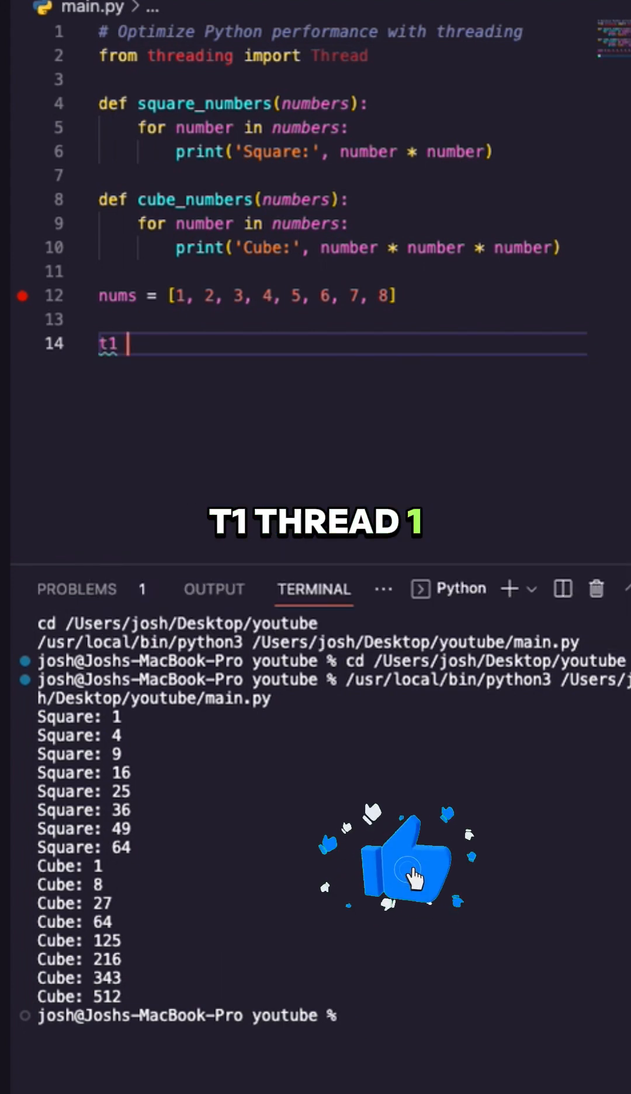
pyautogui.write('= Thread')
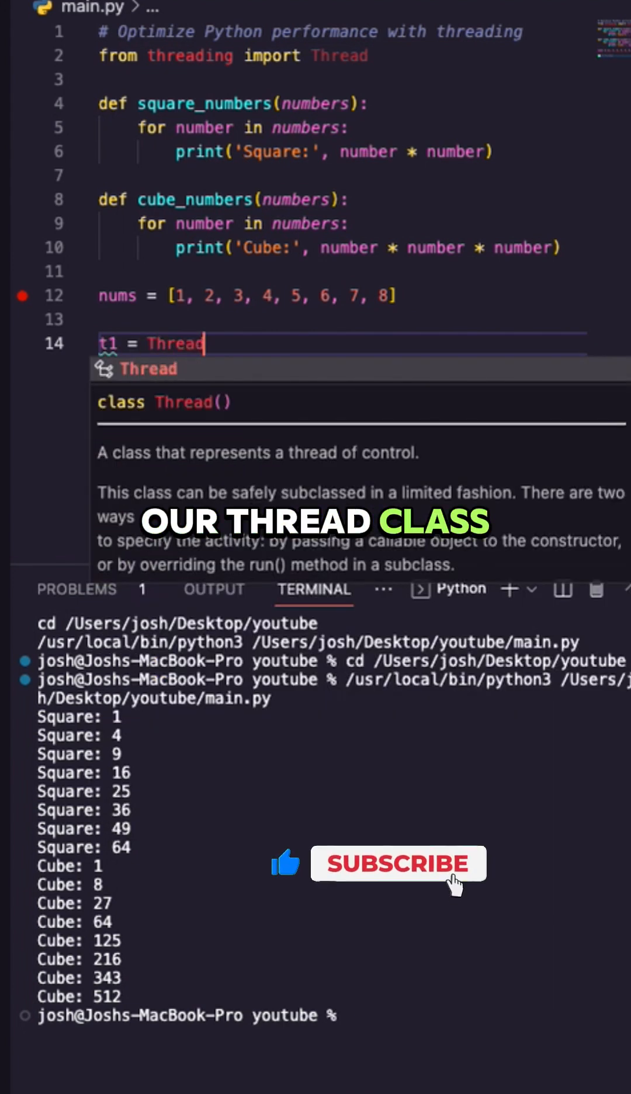
pyautogui.write('(target=s')
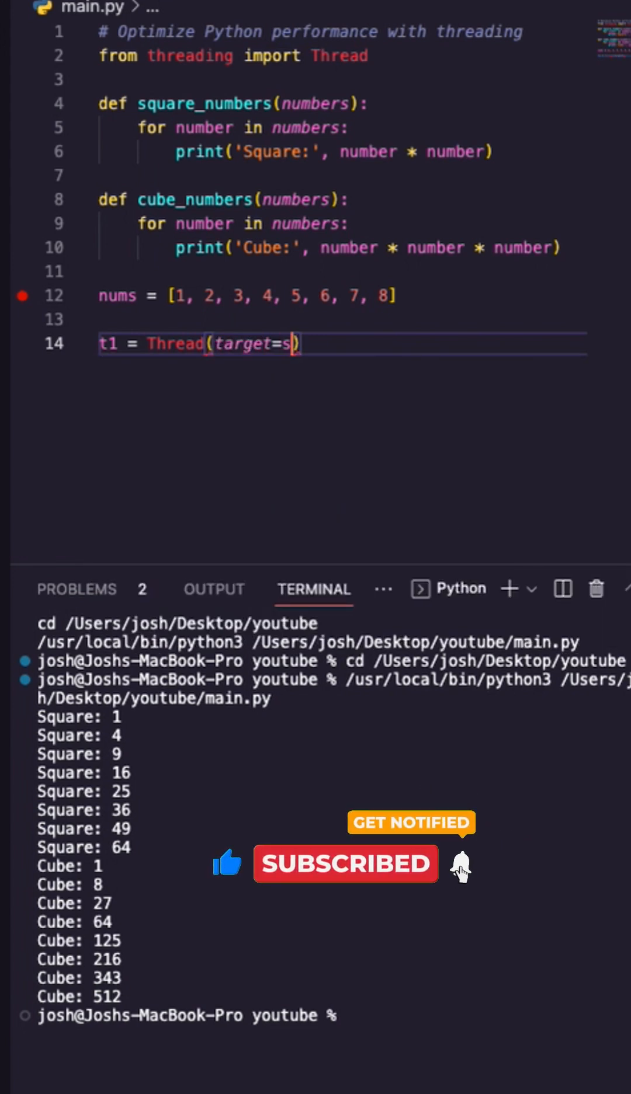
pyautogui.write('quare_numbers')
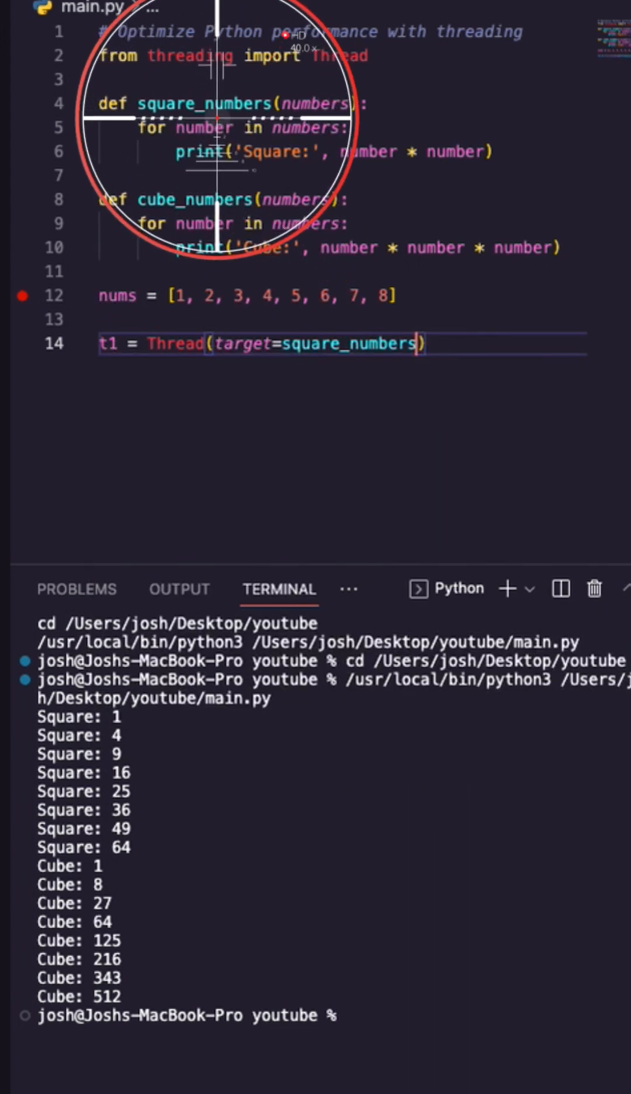
pyautogui.write(',')
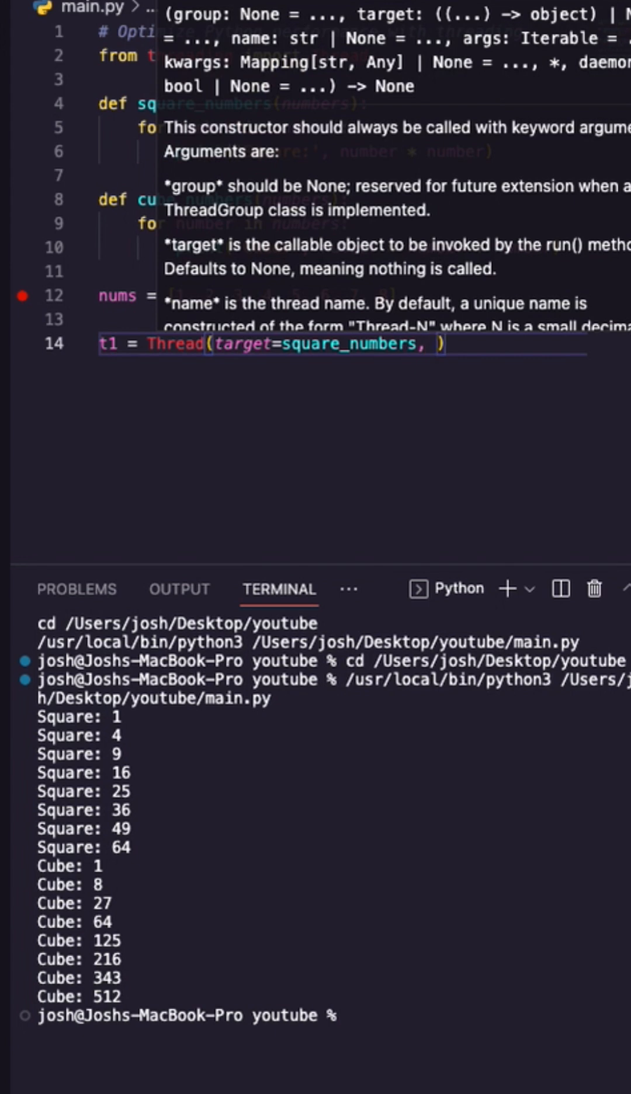
pyautogui.write('args=(,')
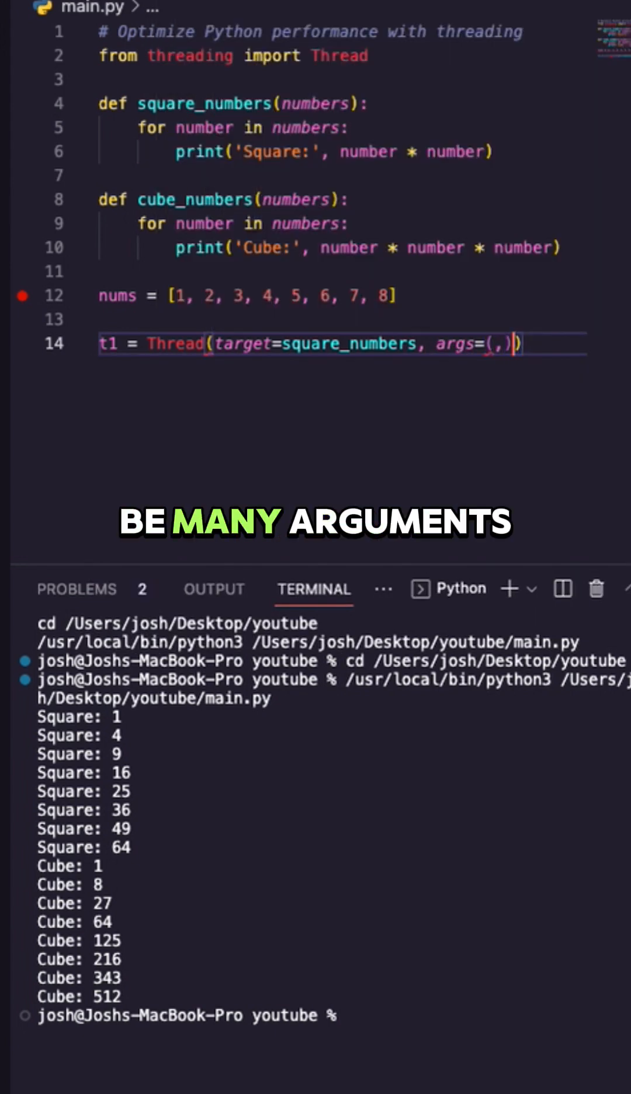
pyautogui.write('nums')
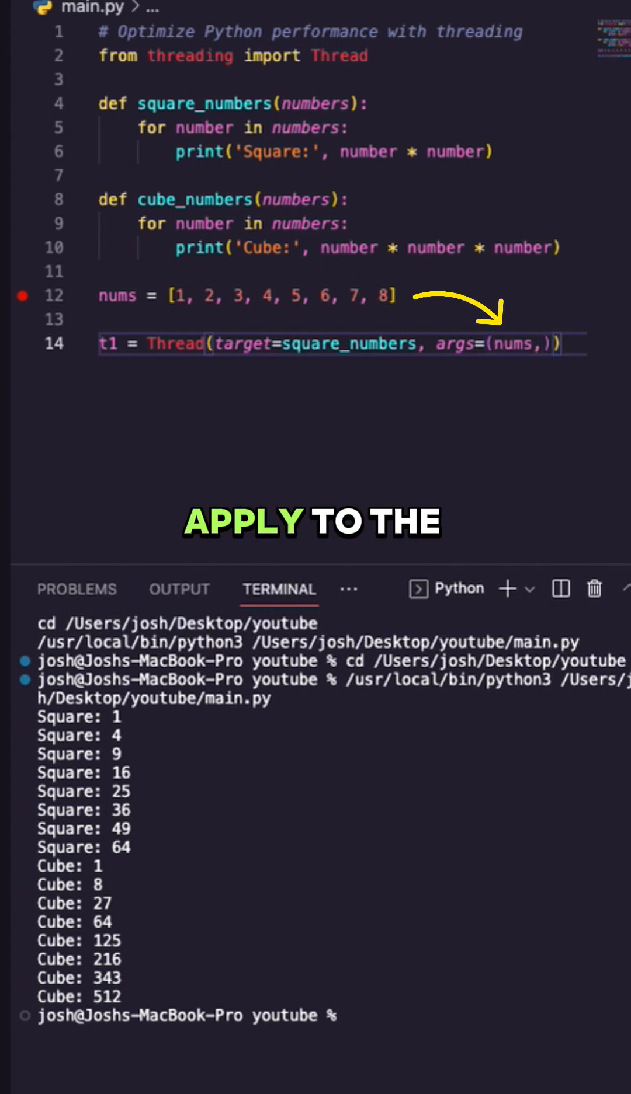
pyautogui.write('t2')
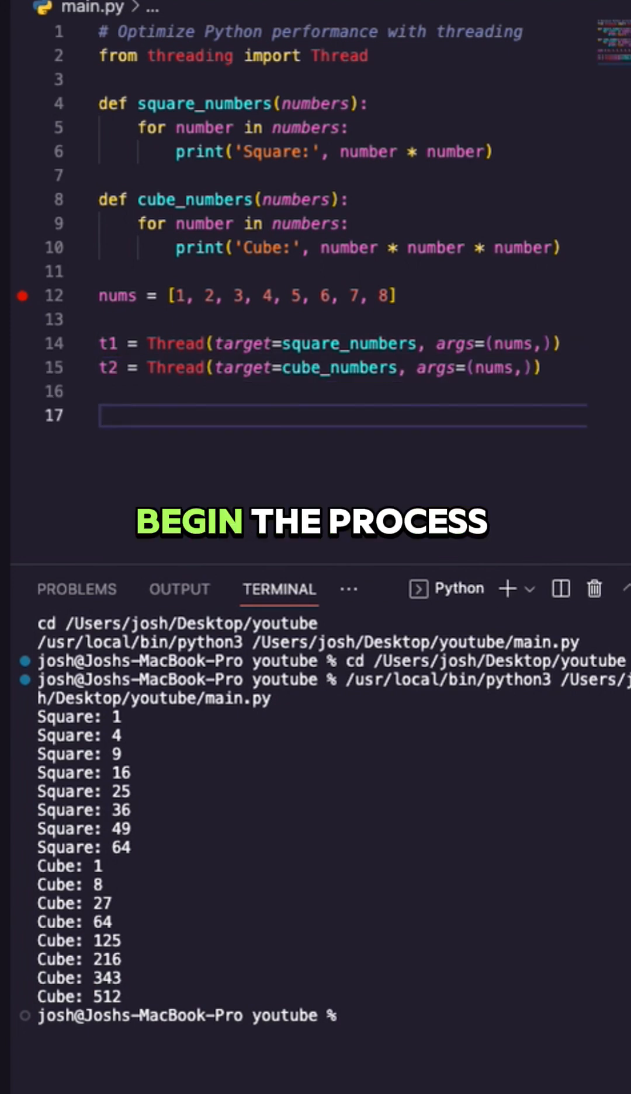
pyautogui.write('t1.start')
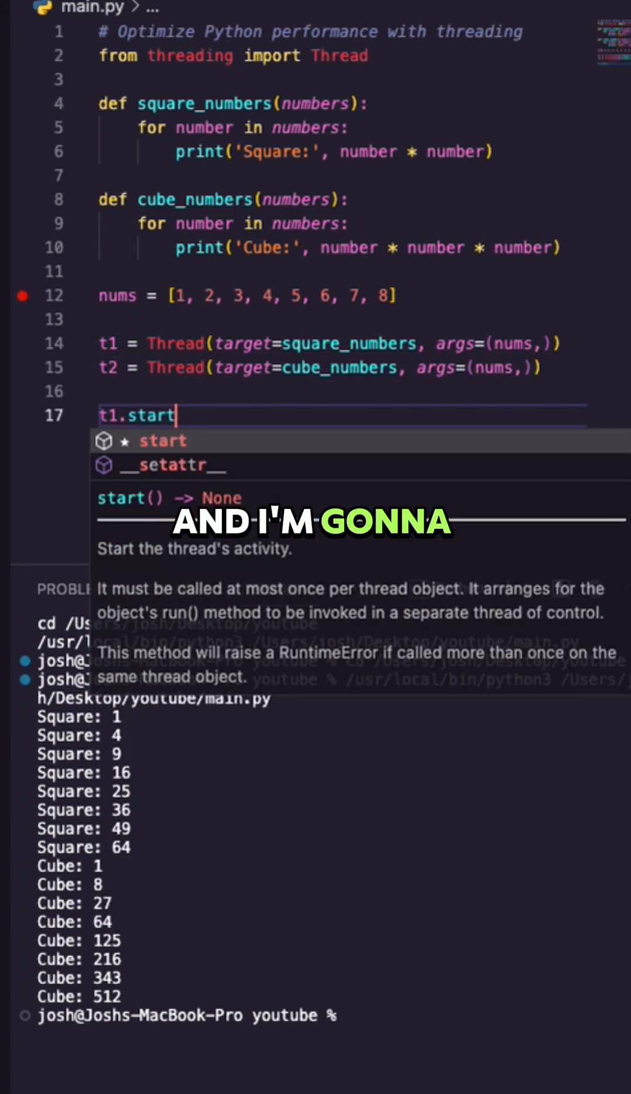